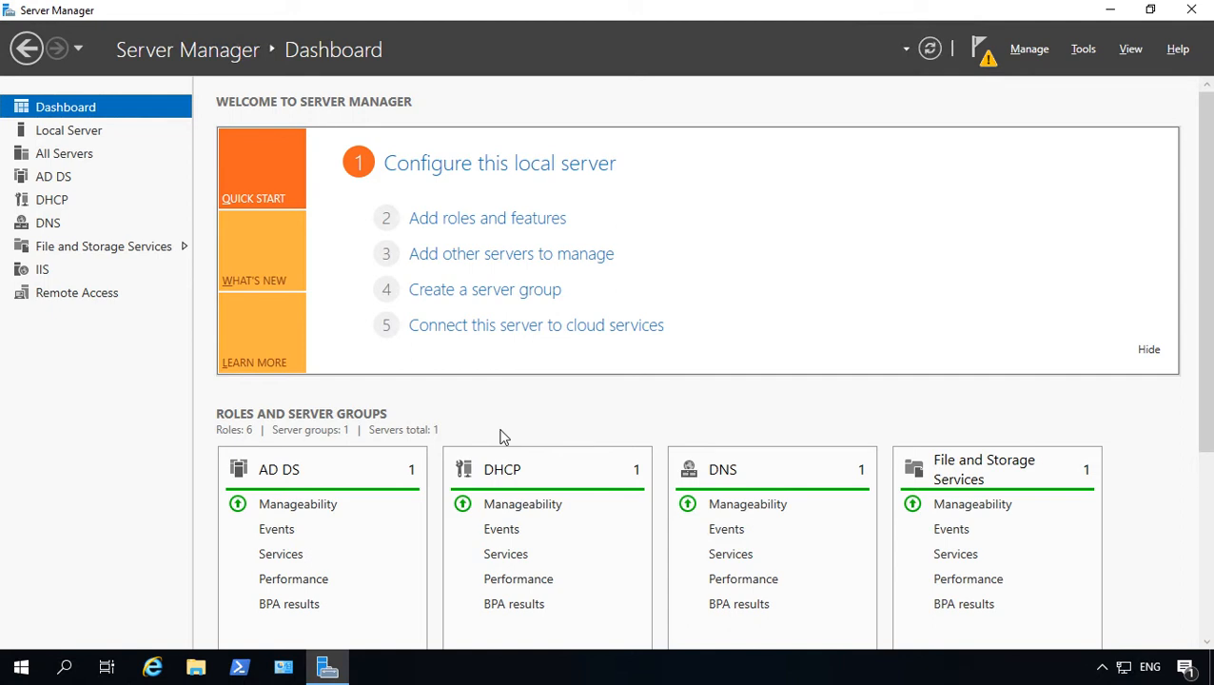
mouse_move(519, 422)
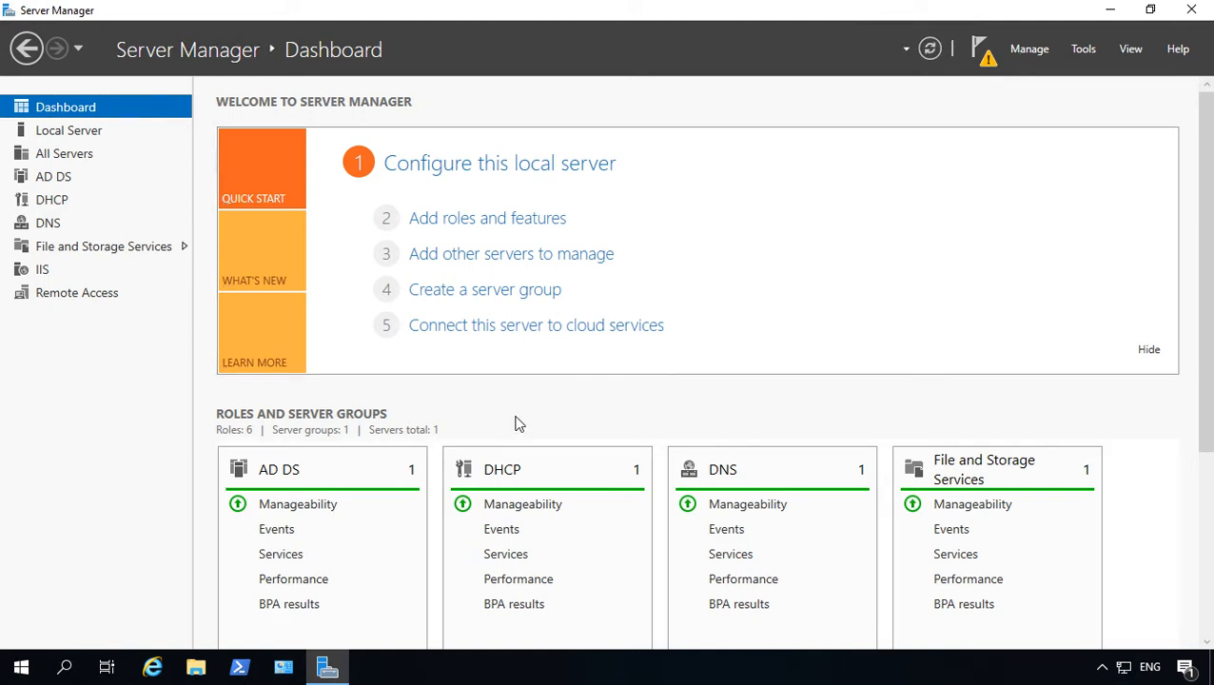
mouse_move(503, 424)
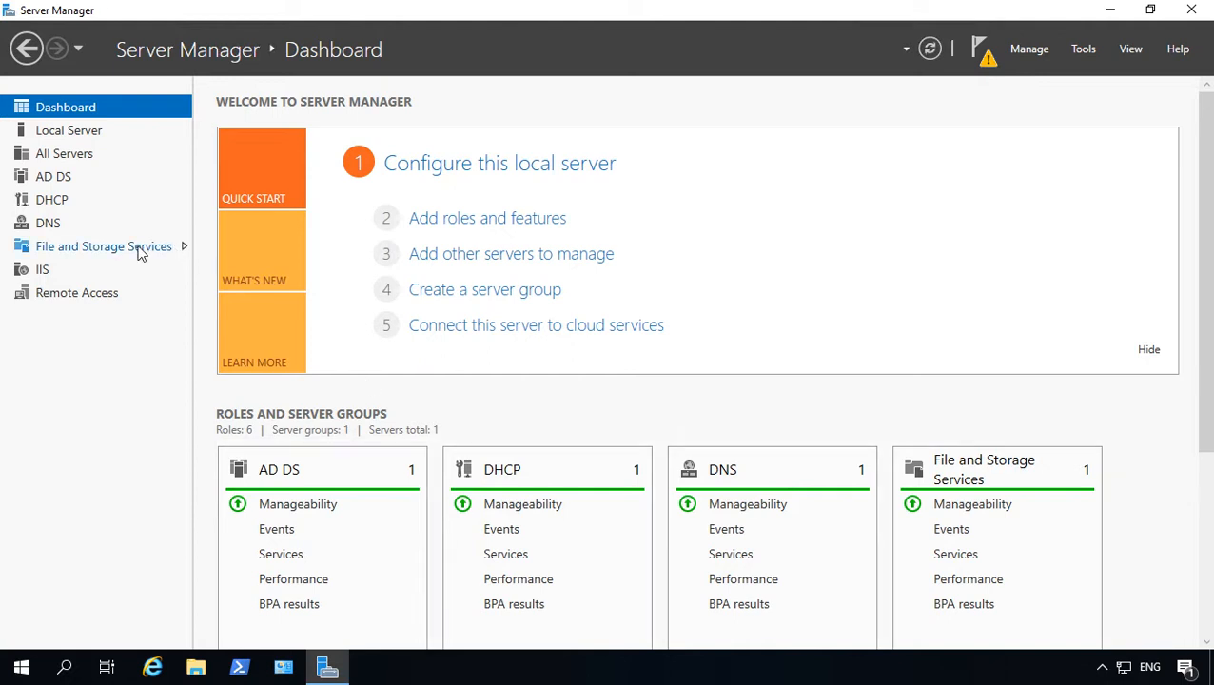
Review the file systems offered for the E: REFS Vol in the Format dialog, then cancel.
left_click(103, 247)
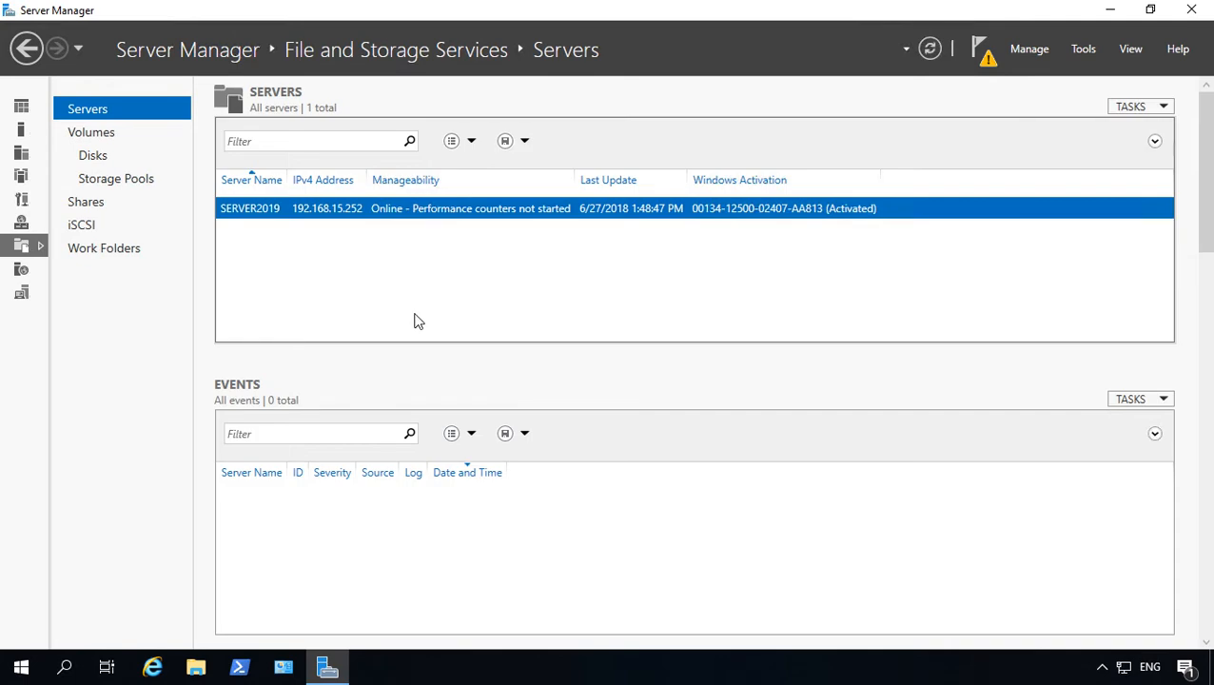
left_click(91, 133)
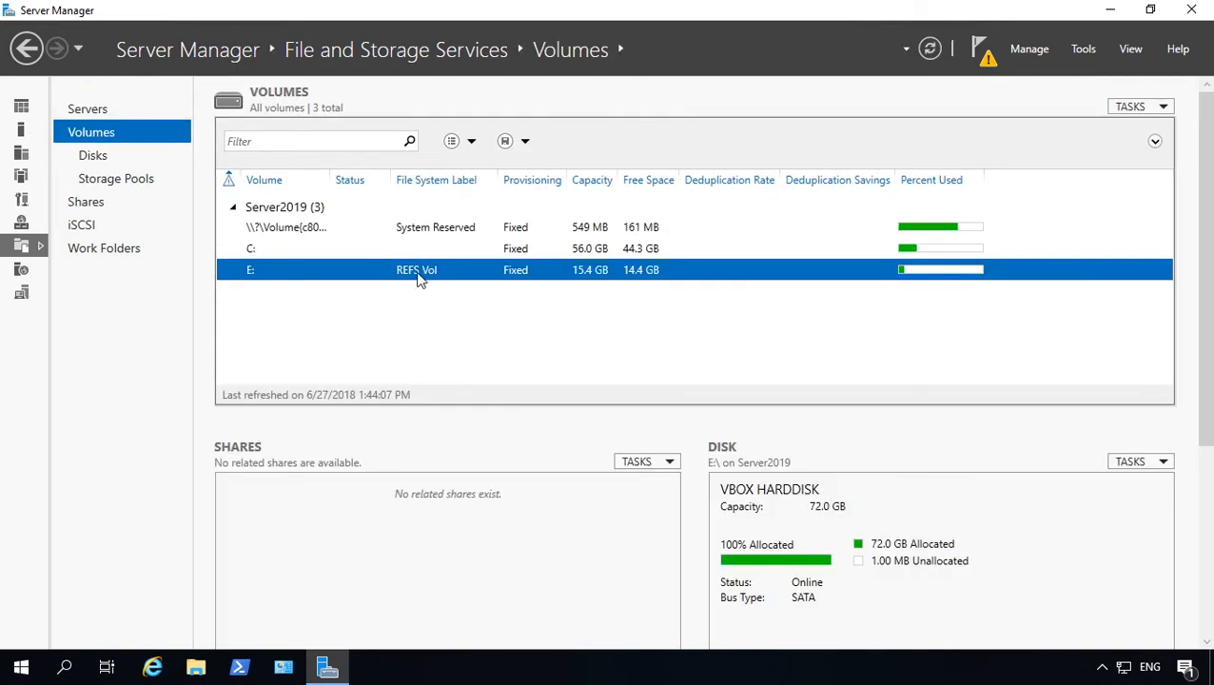
mouse_move(1000, 225)
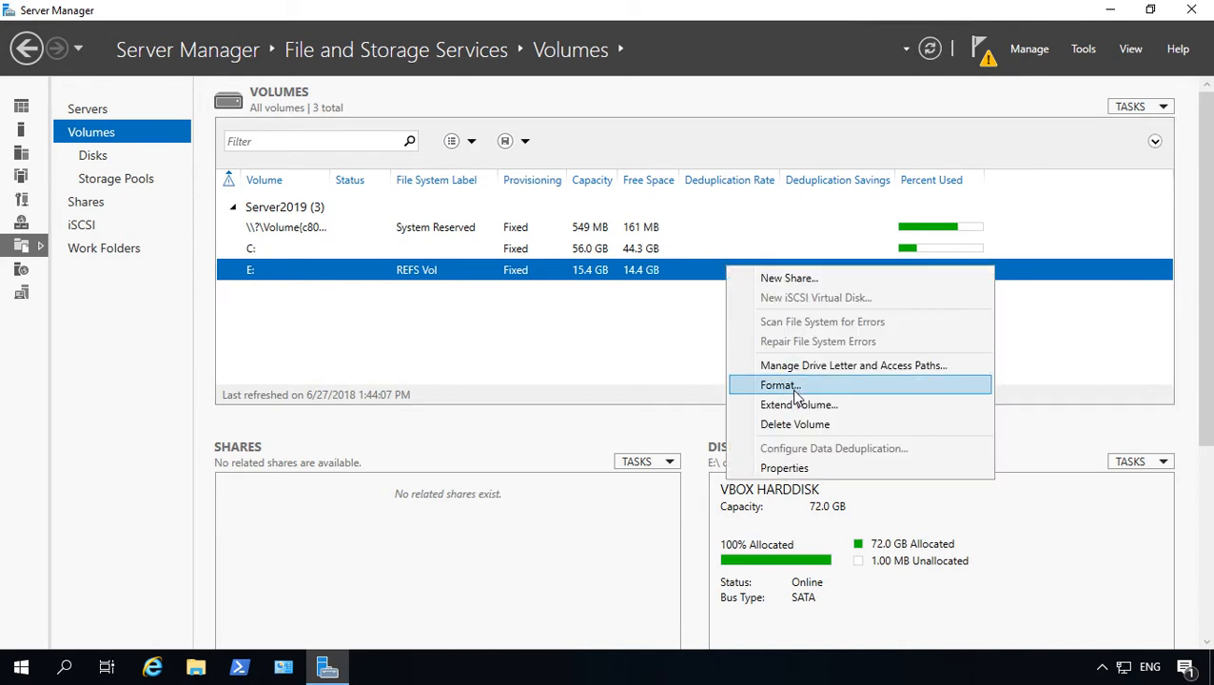
left_click(780, 385)
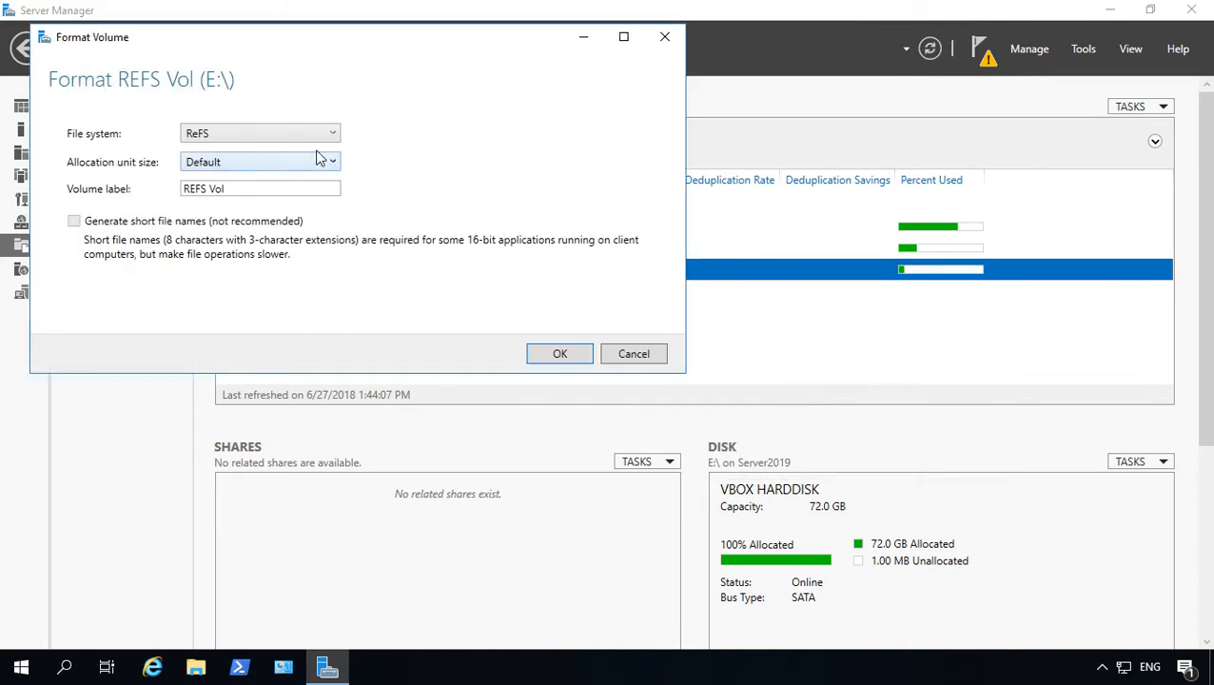
left_click(331, 133)
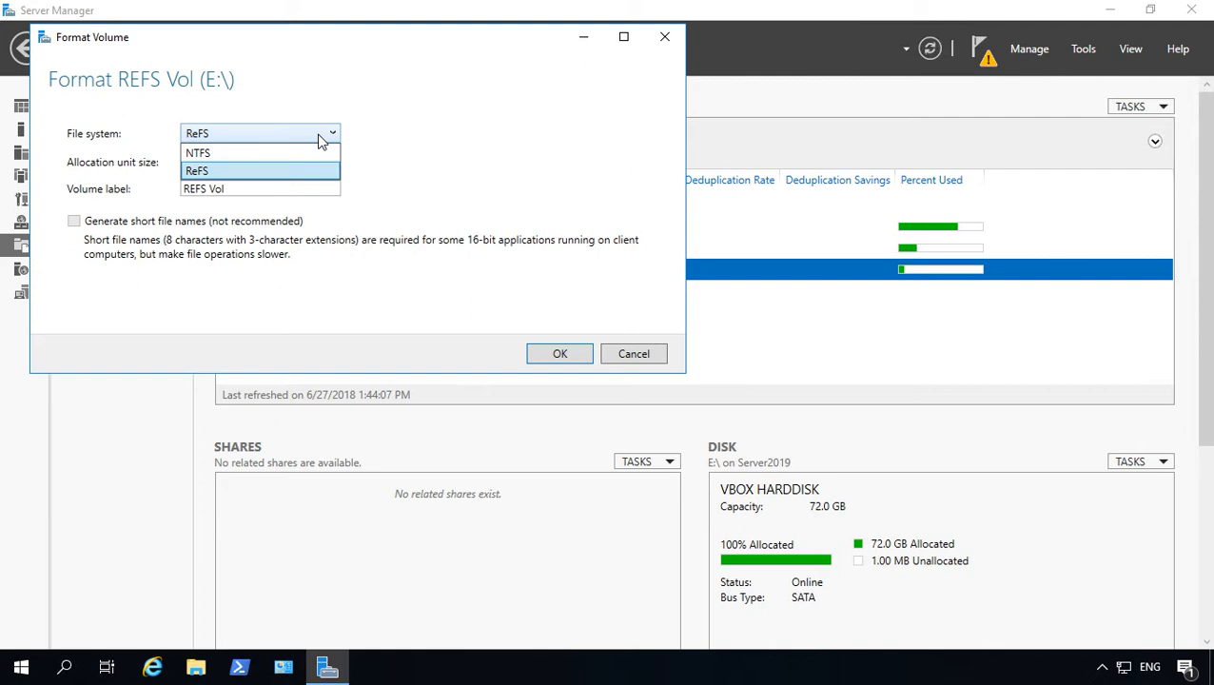
mouse_move(426, 137)
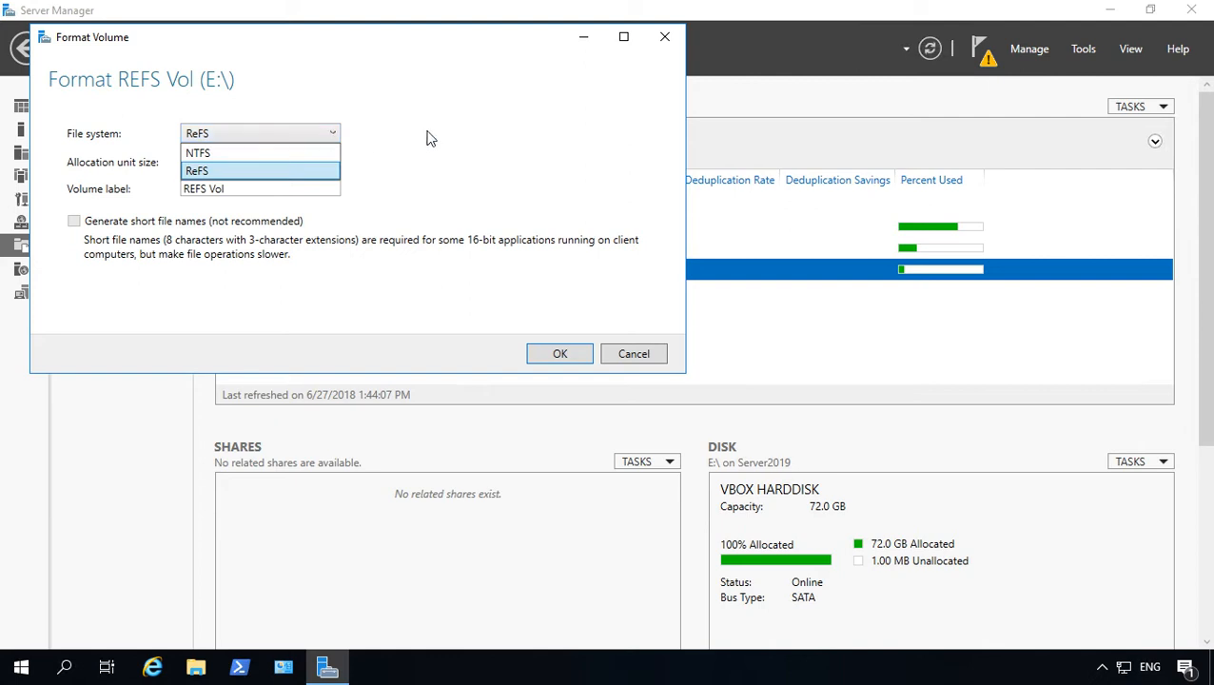
left_click(633, 352)
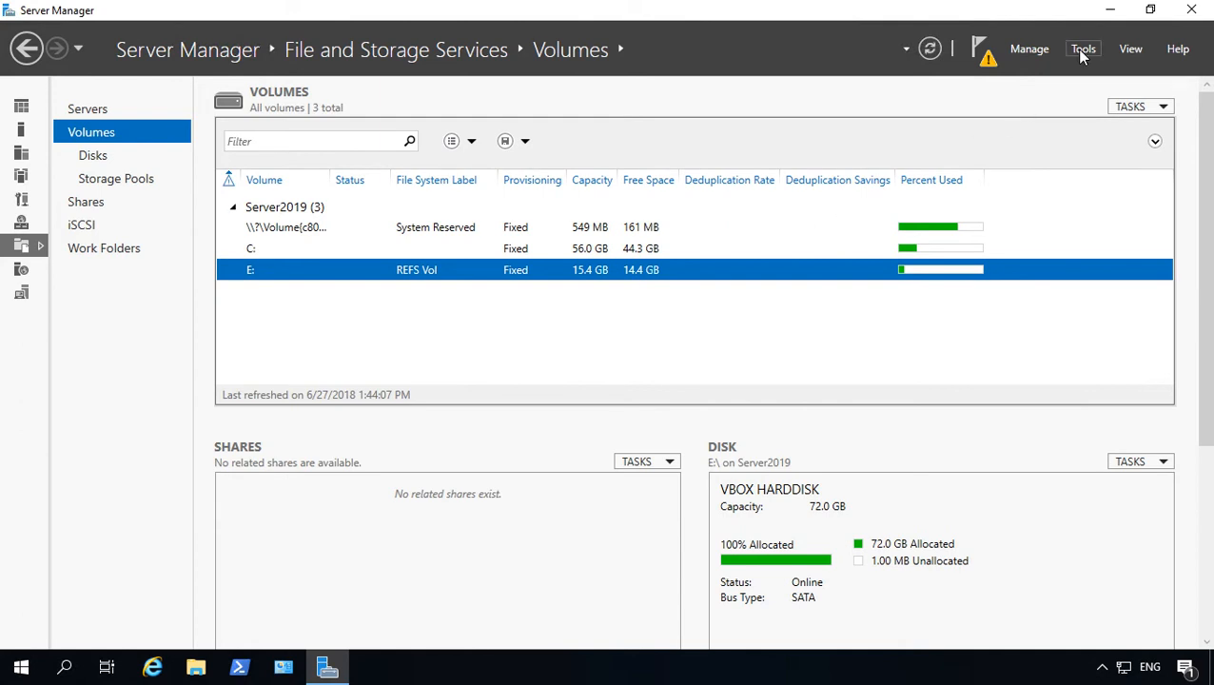
Launch Computer Management from Tools and show Disk Management with Disk 0's volumes.
left_click(1082, 49)
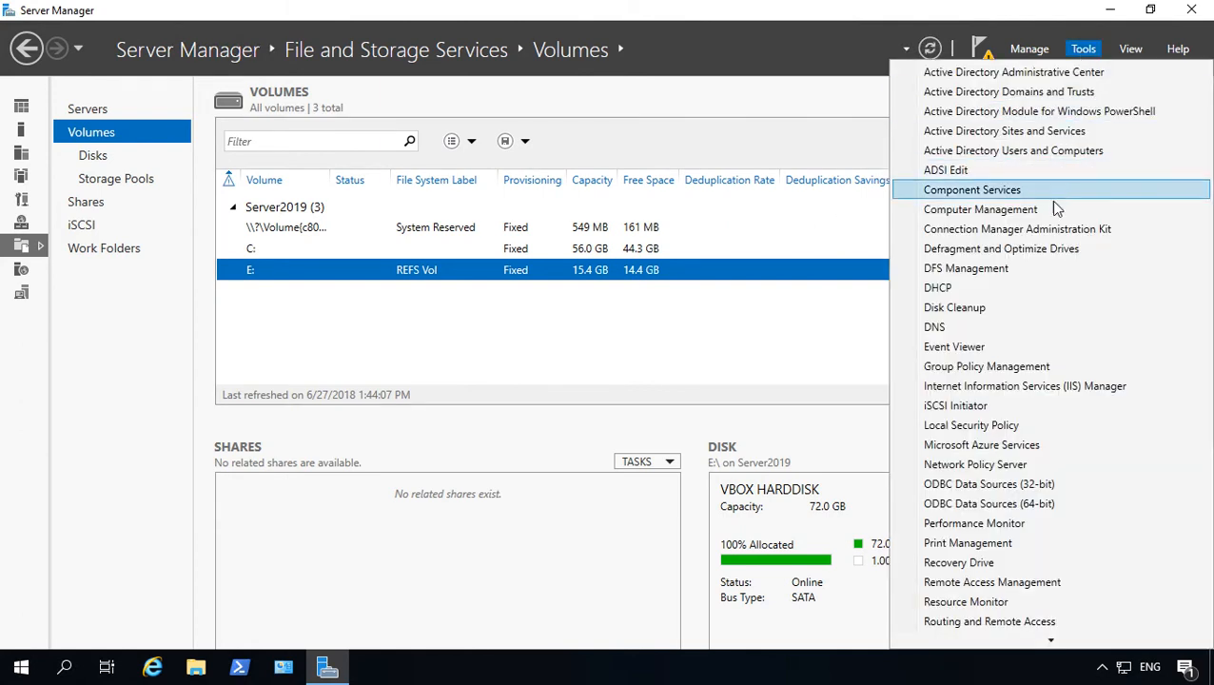
left_click(982, 207)
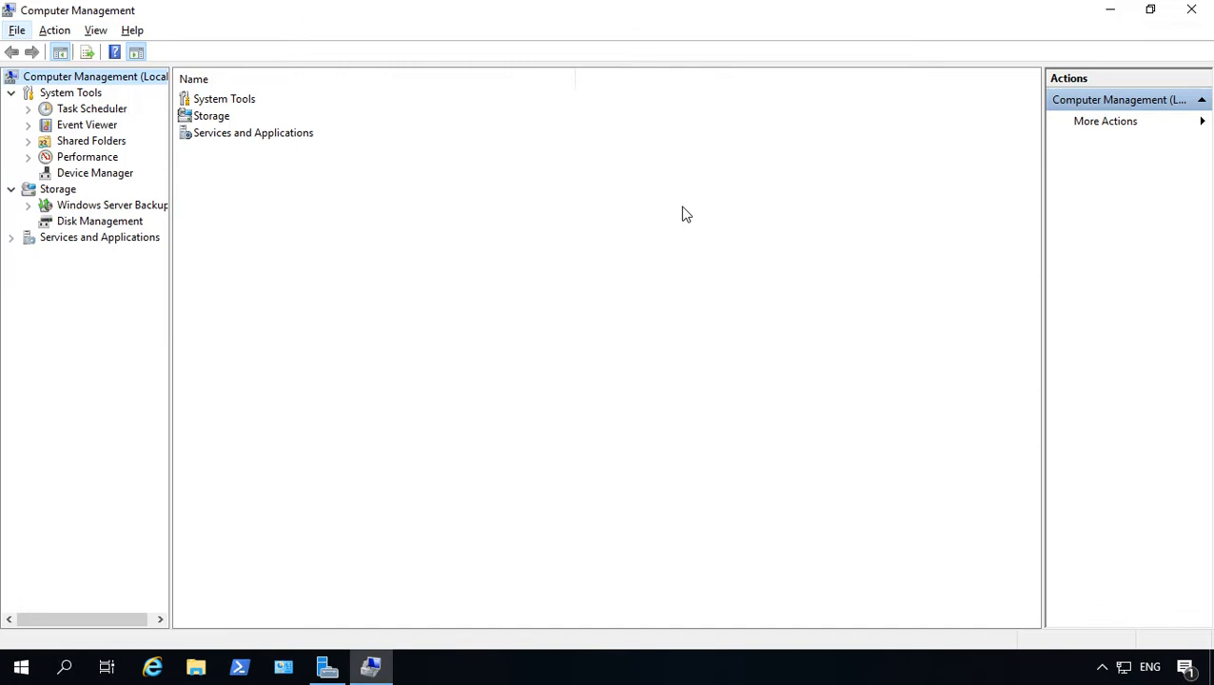
mouse_move(219, 116)
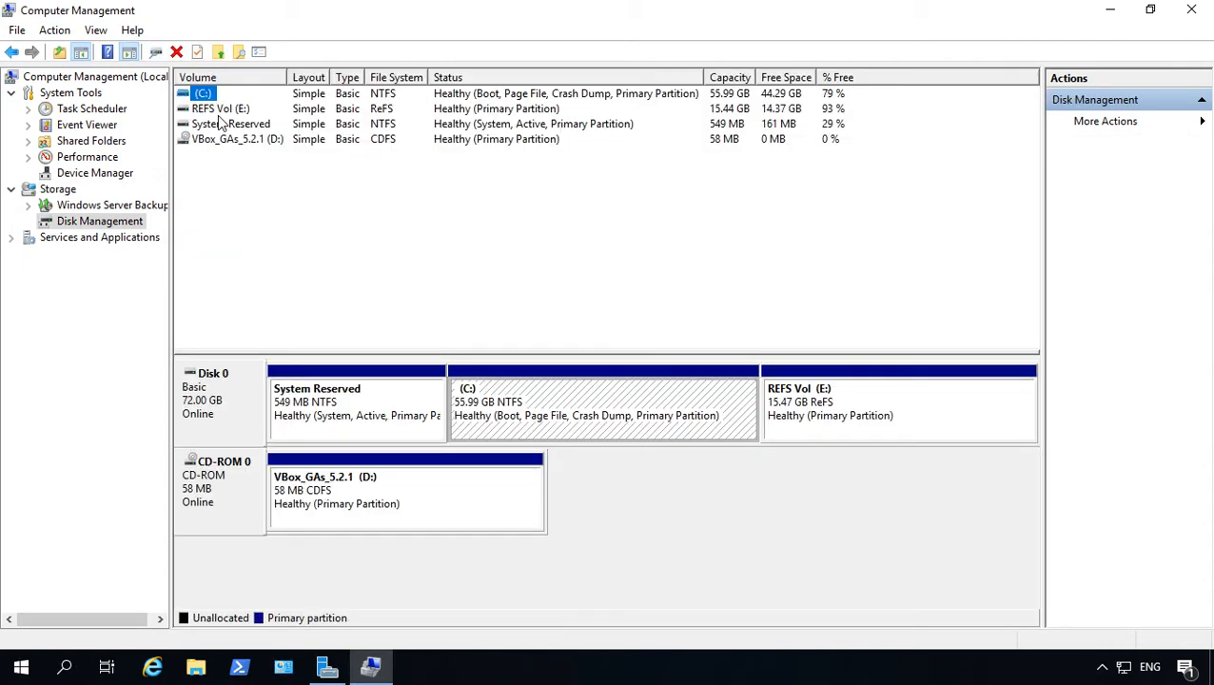
left_click(894, 400)
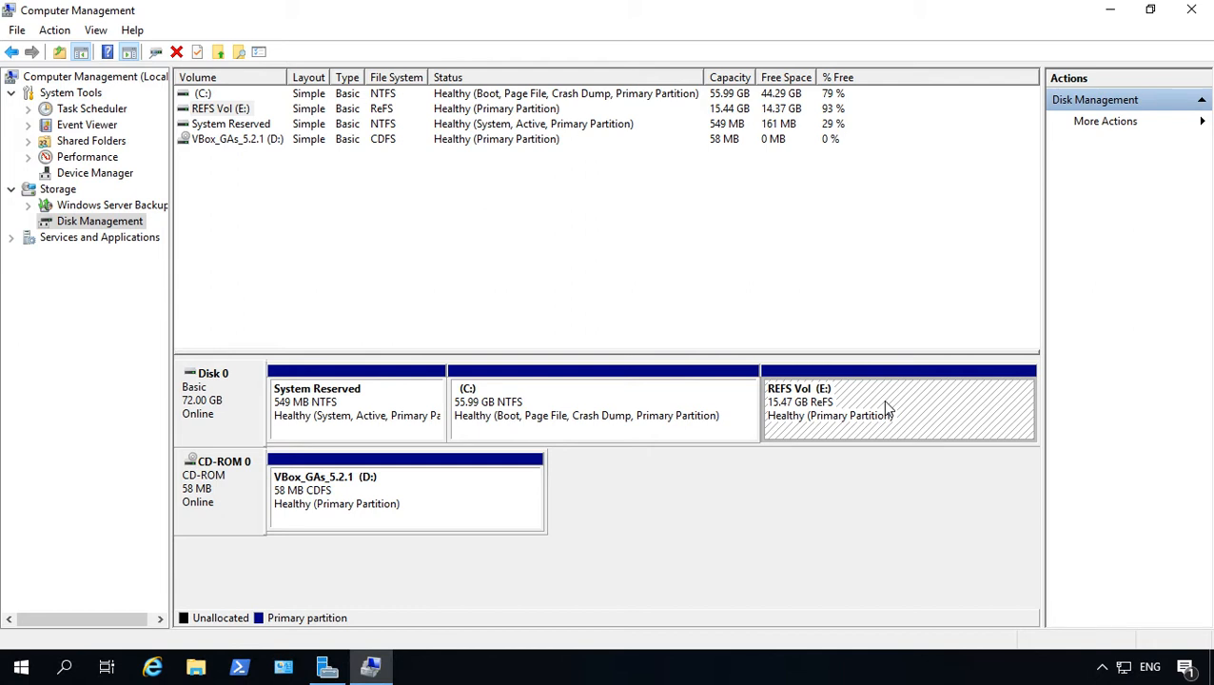
Format REFS Vol (E:) as FAT32, label 'Fat32 Vol', full format, reaching the erase warning.
right_click(885, 409)
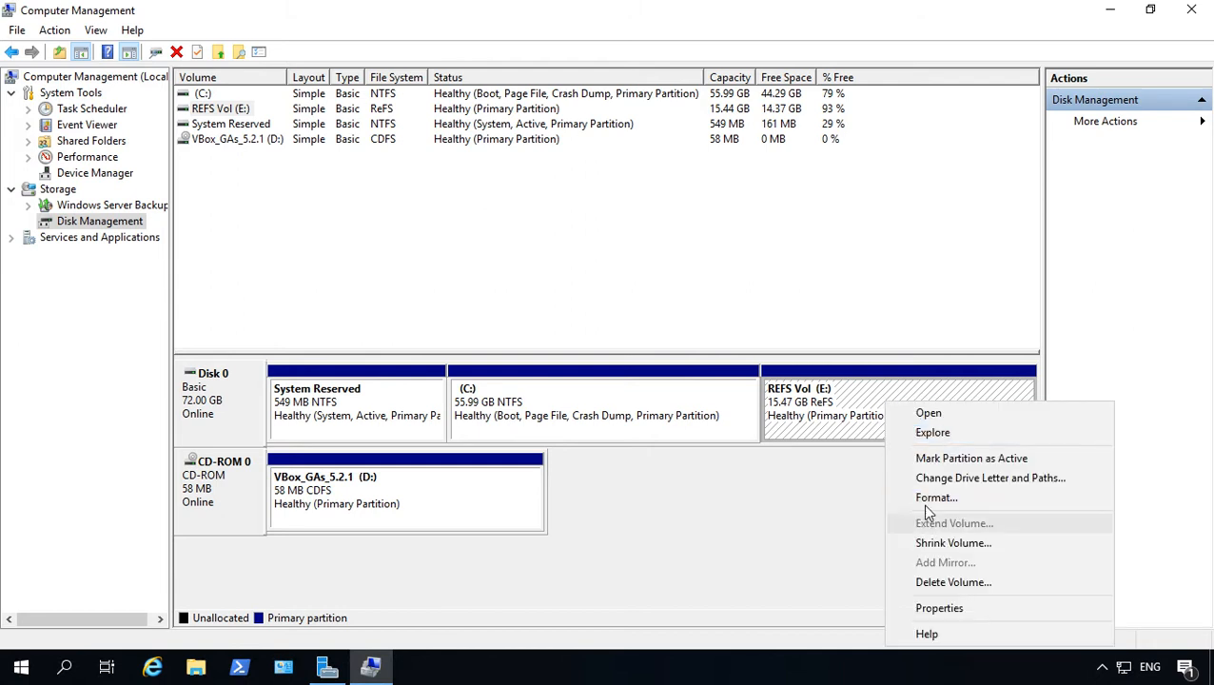
left_click(936, 496)
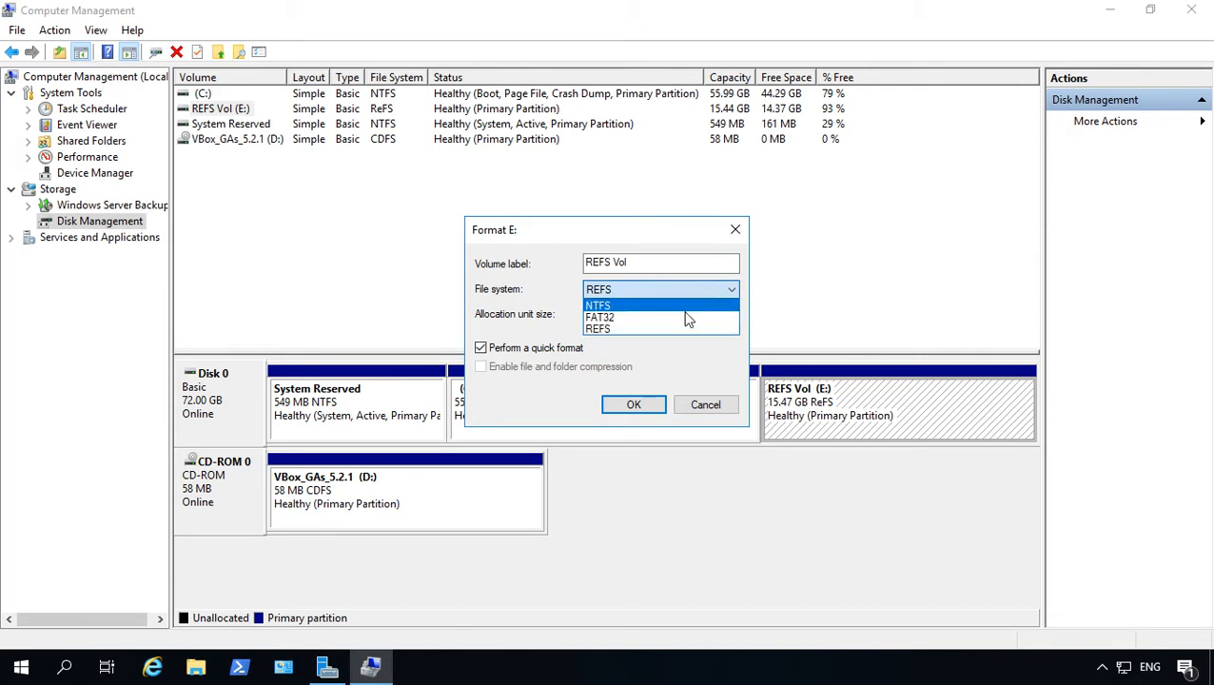
left_click(601, 316)
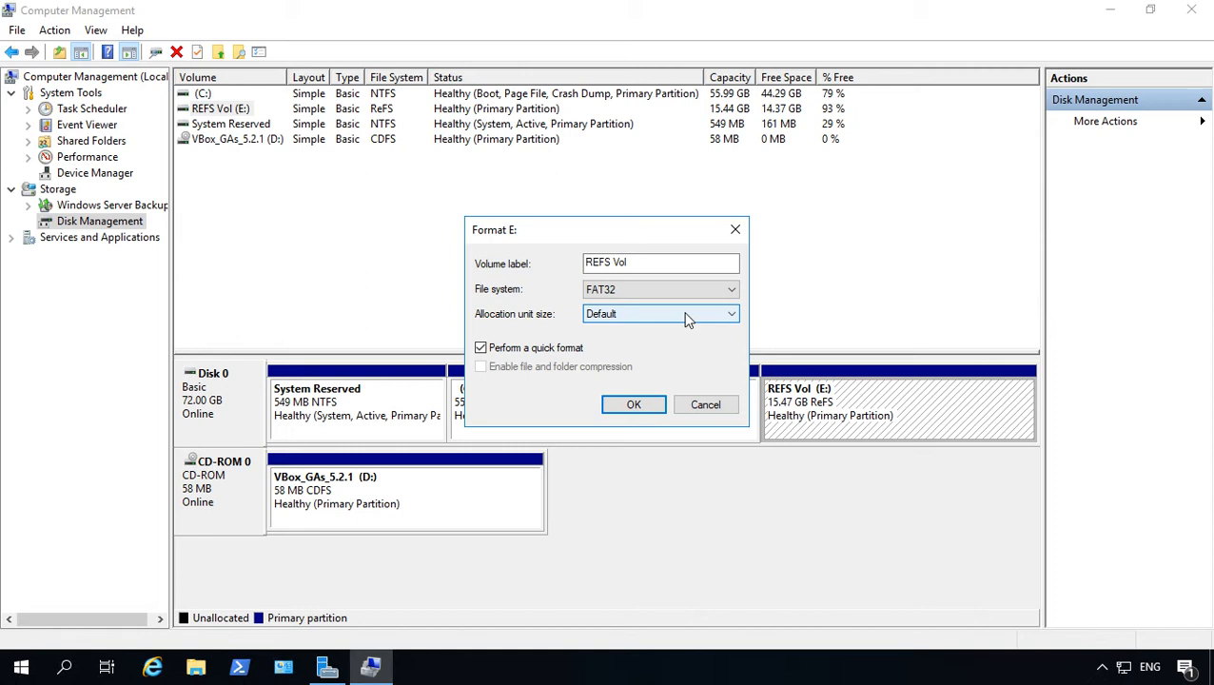
left_click(662, 262)
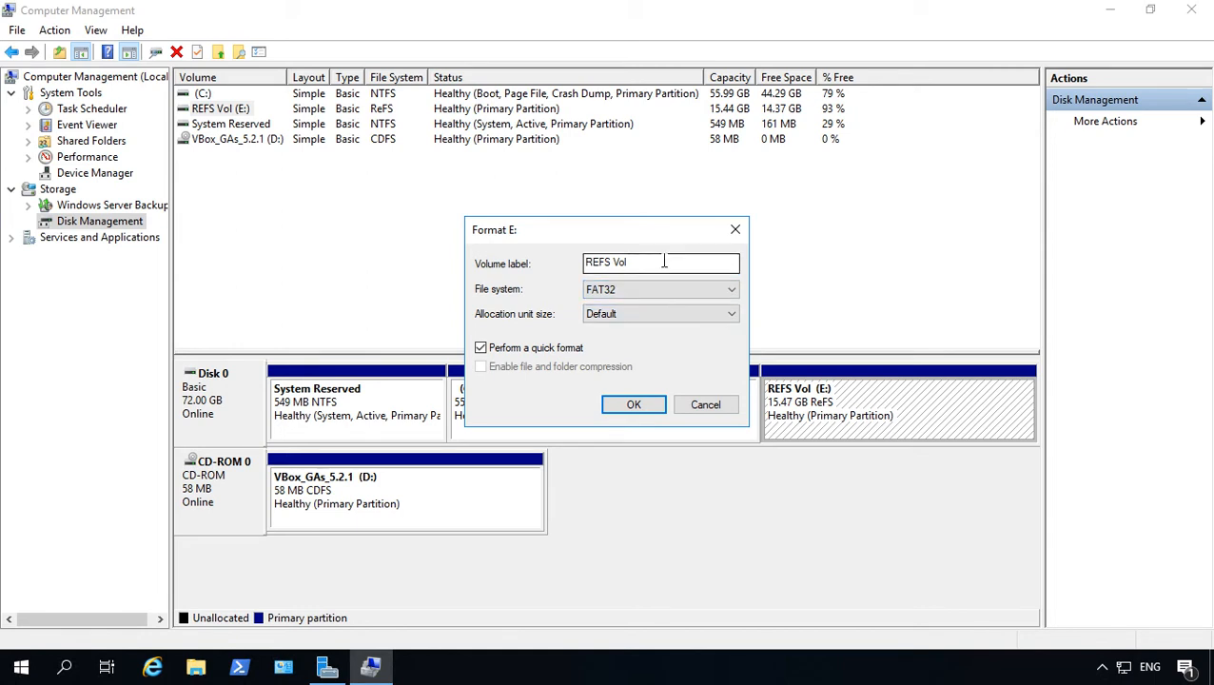
double_click(597, 262)
type("at")
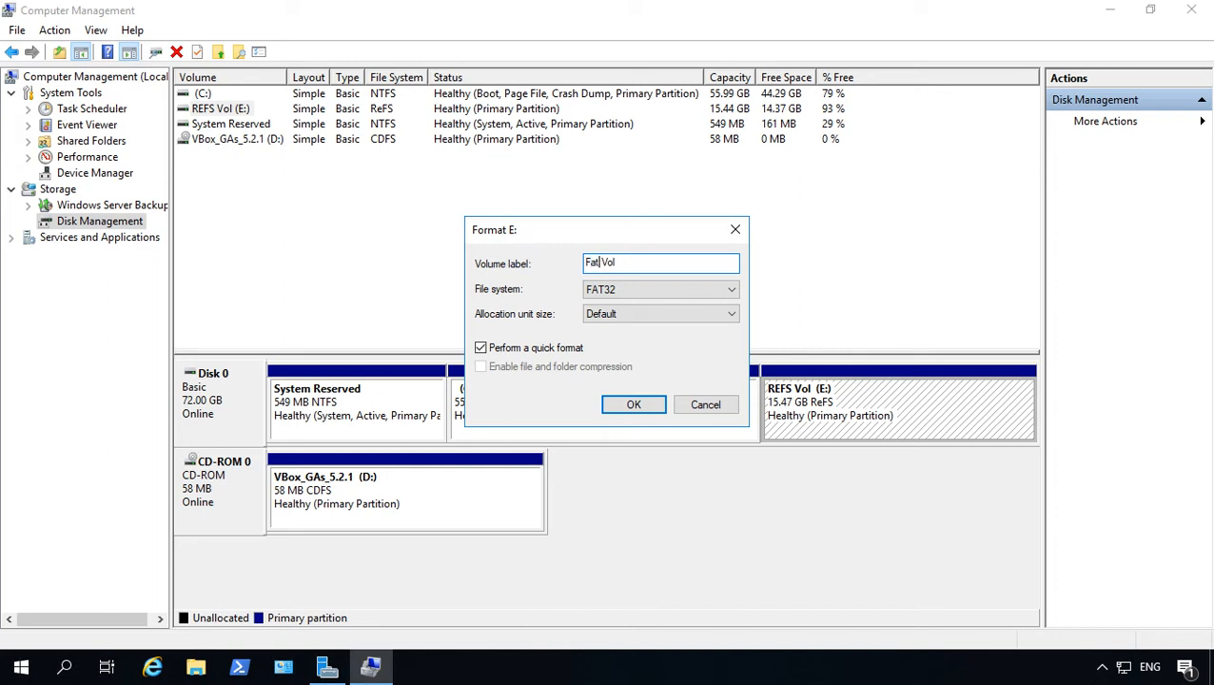
type("32")
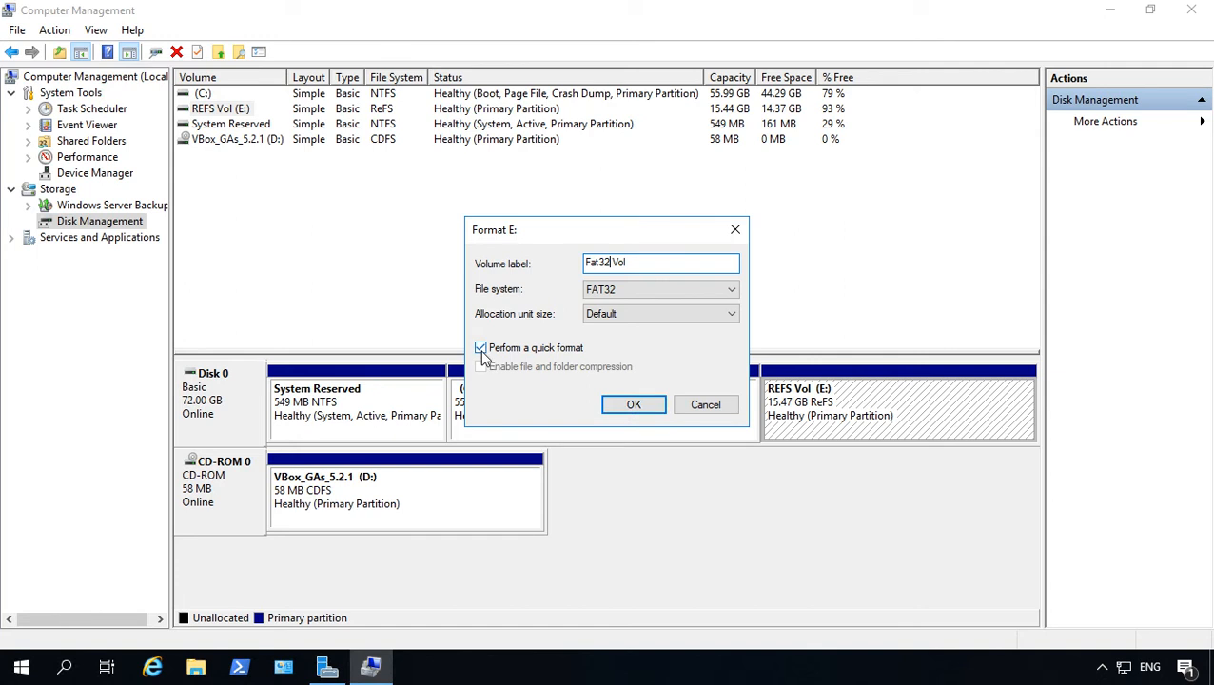
left_click(479, 346)
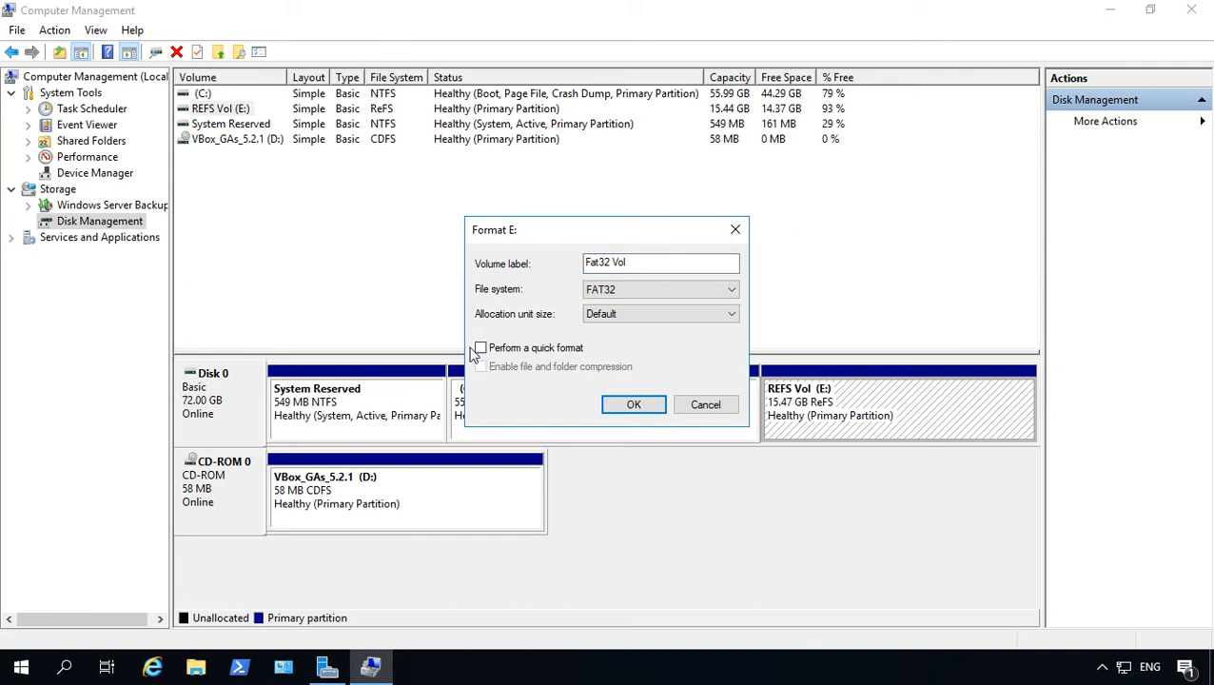
left_click(634, 403)
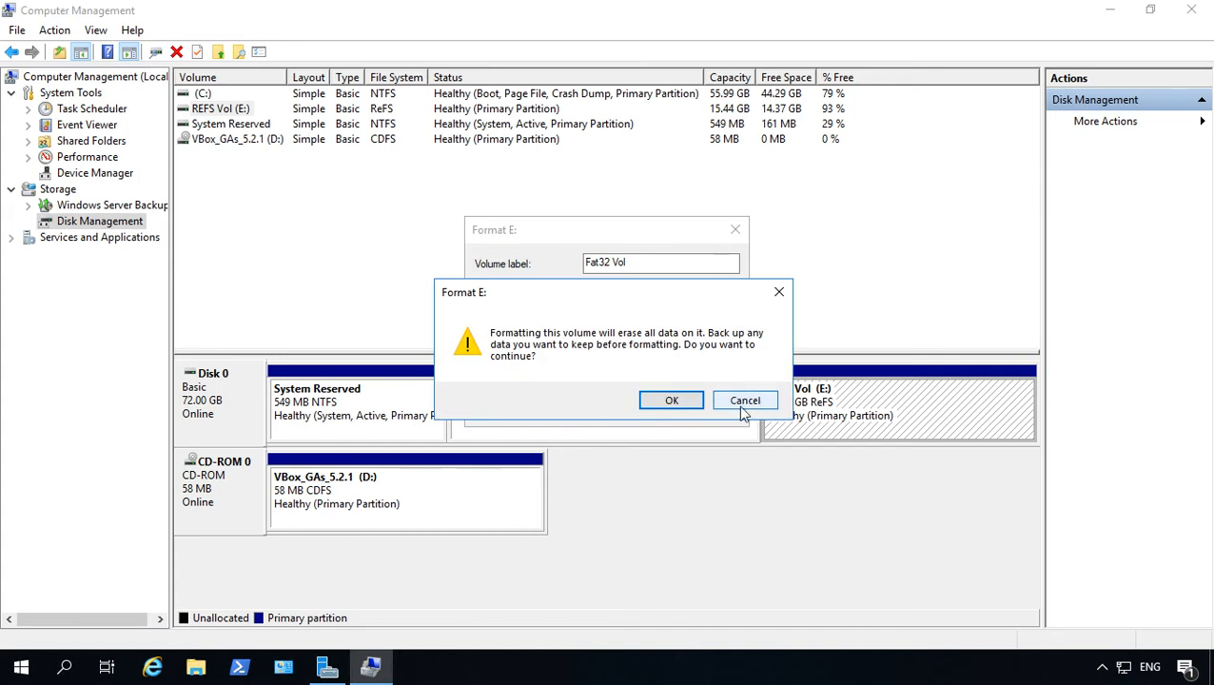
Confirm the erase warning and browse the new, empty FAT32 VOL (E:) in Explorer.
left_click(669, 399)
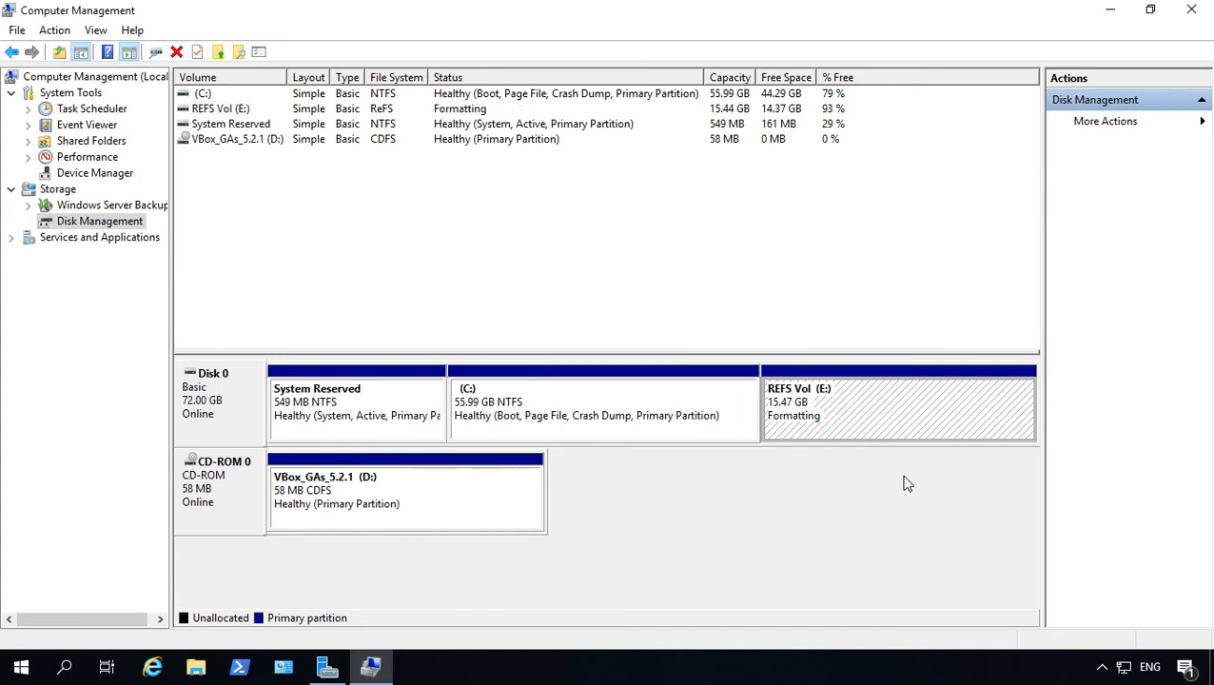
mouse_move(773, 502)
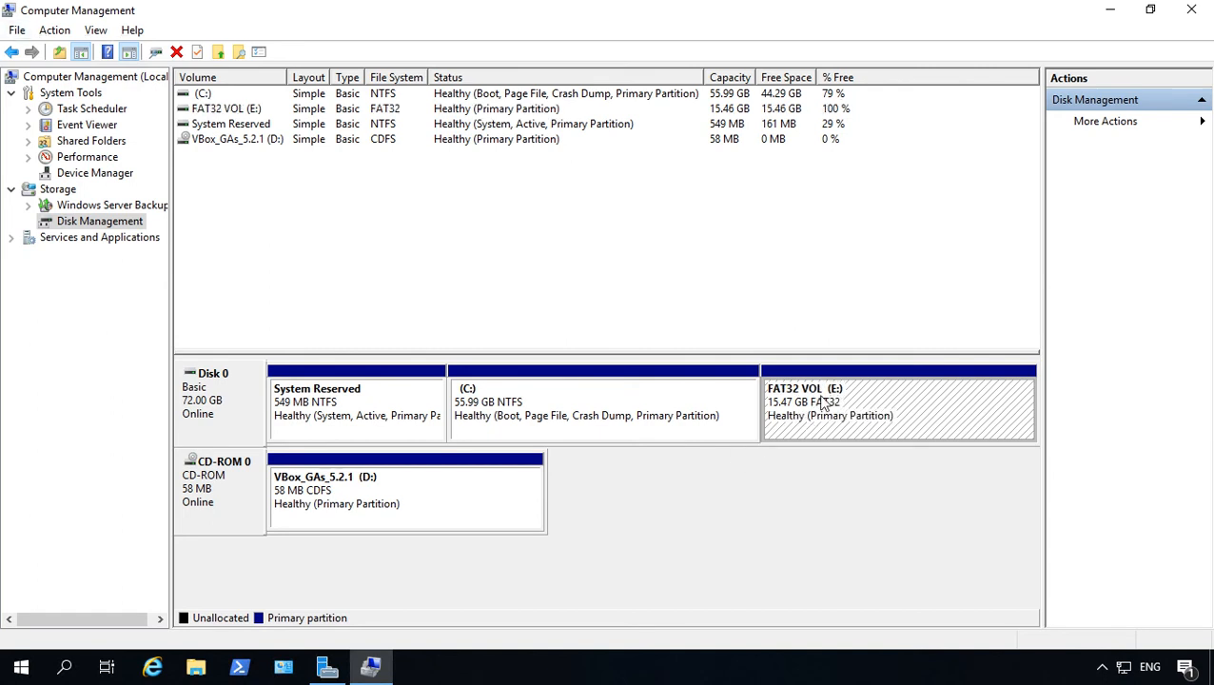
double_click(898, 409)
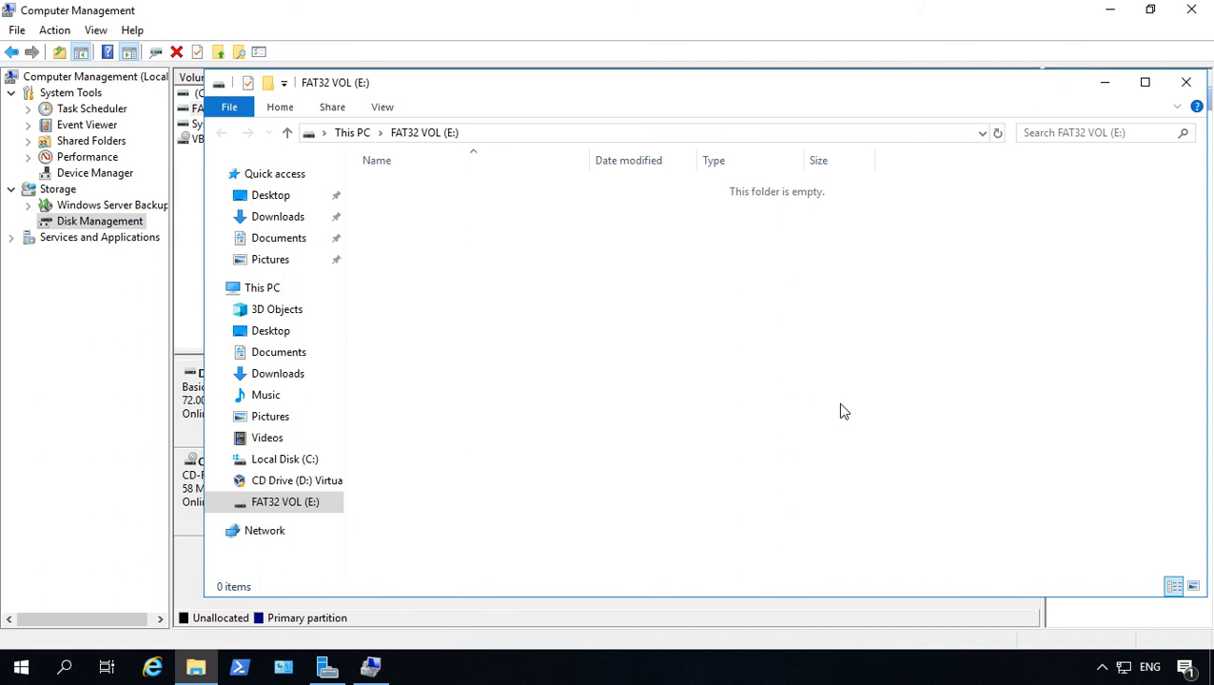
mouse_move(1160, 126)
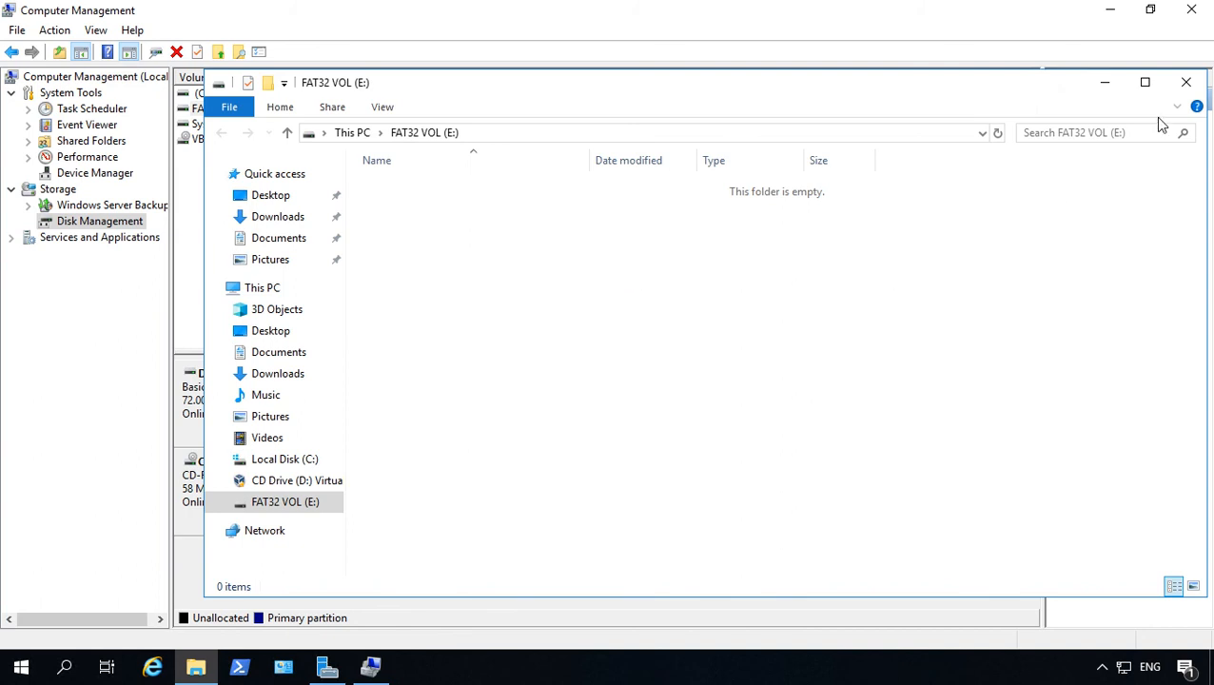